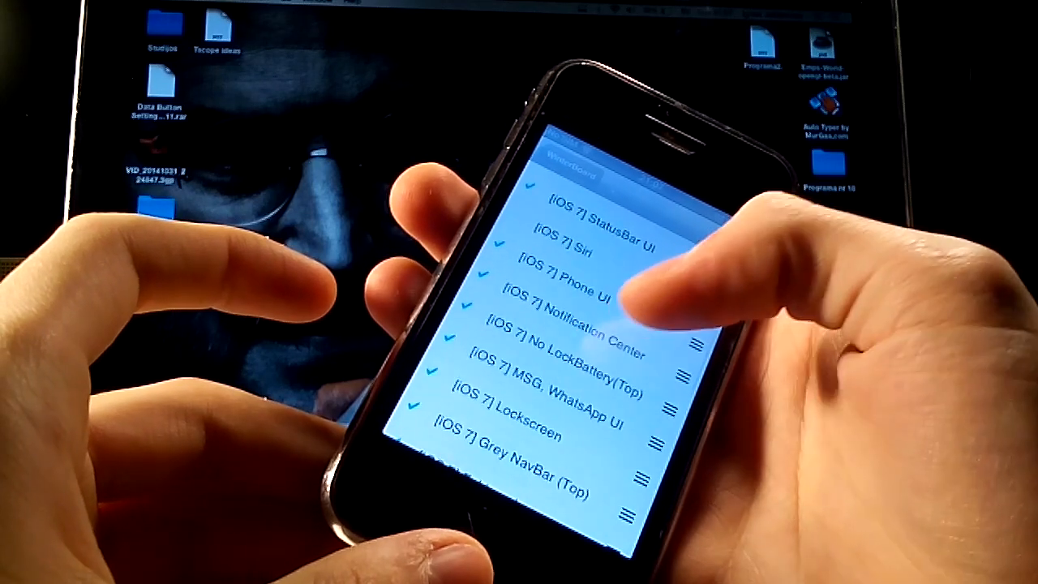
scroll(down, 3)
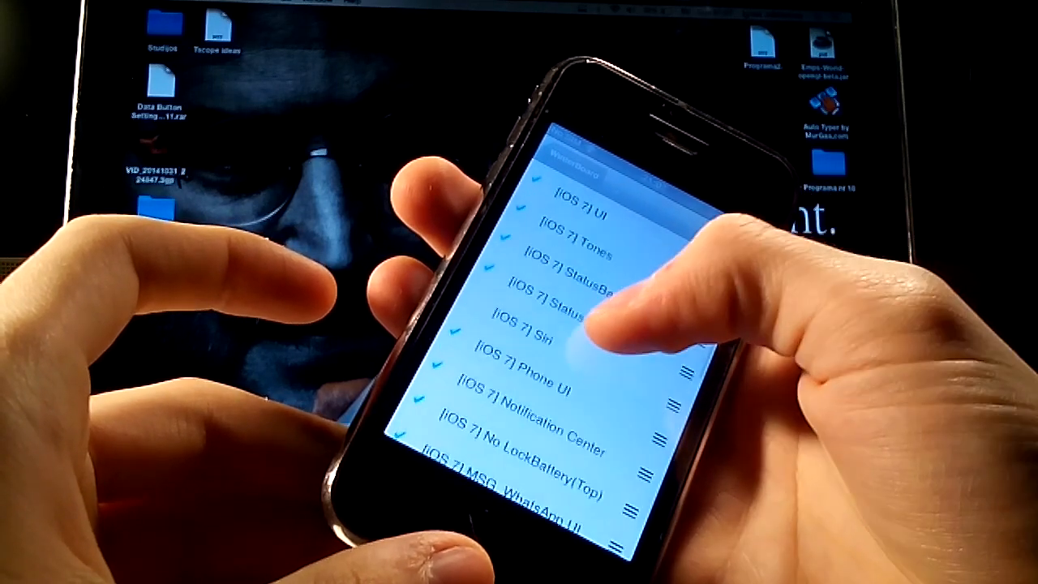